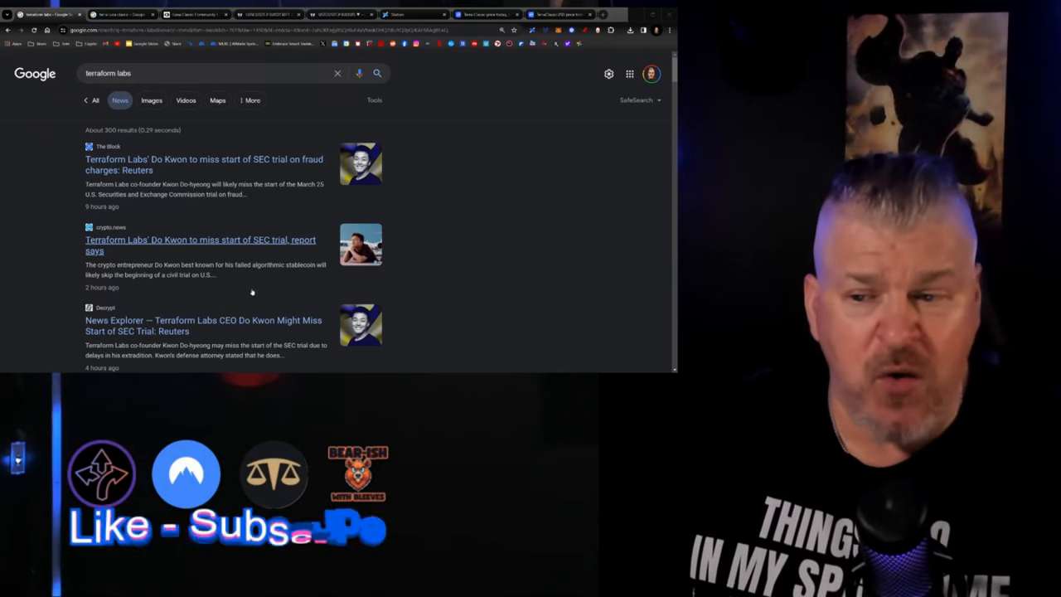
Step: Scroll the 'terra luna classic' Google results down to the Top stories
{"action": "scroll", "scroll_direction": "down", "scroll_amount": 3}
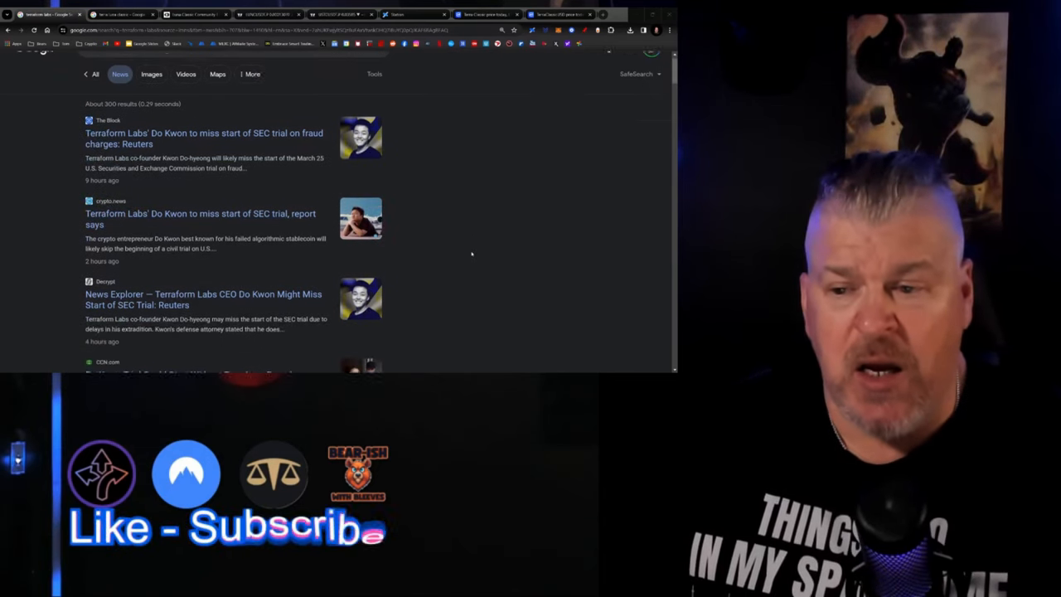
{"action": "scroll", "scroll_direction": "down", "scroll_amount": 3}
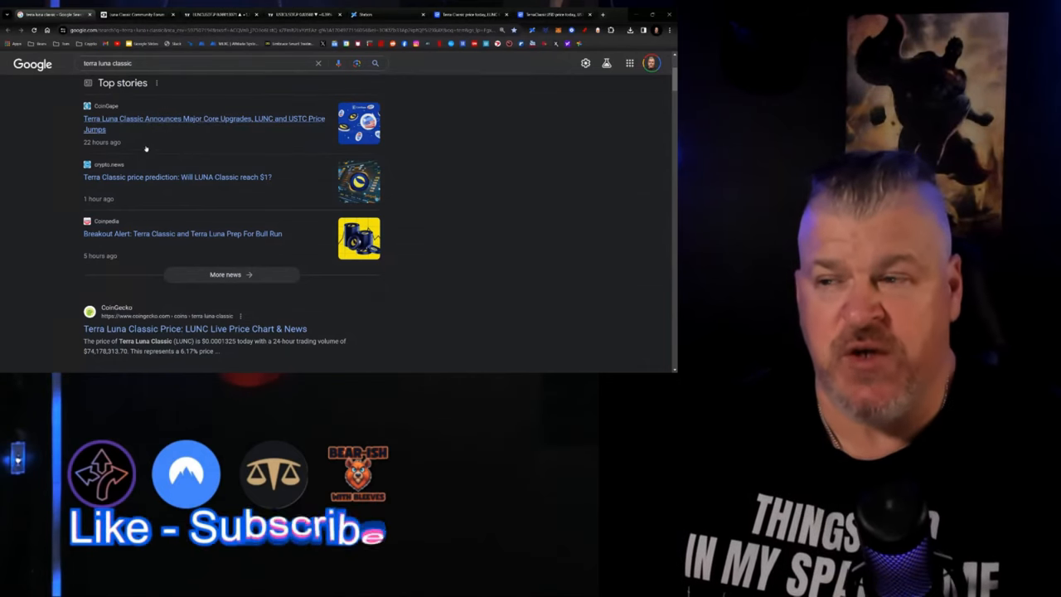
{"action": "mouse_move", "coordinate": [486, 211]}
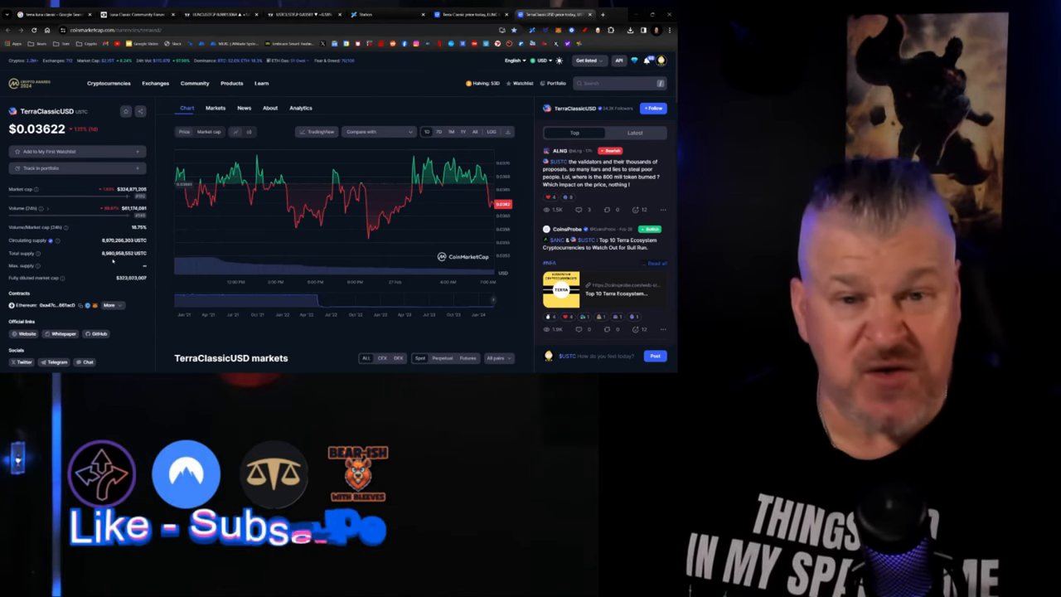
{"action": "mouse_move", "coordinate": [249, 169]}
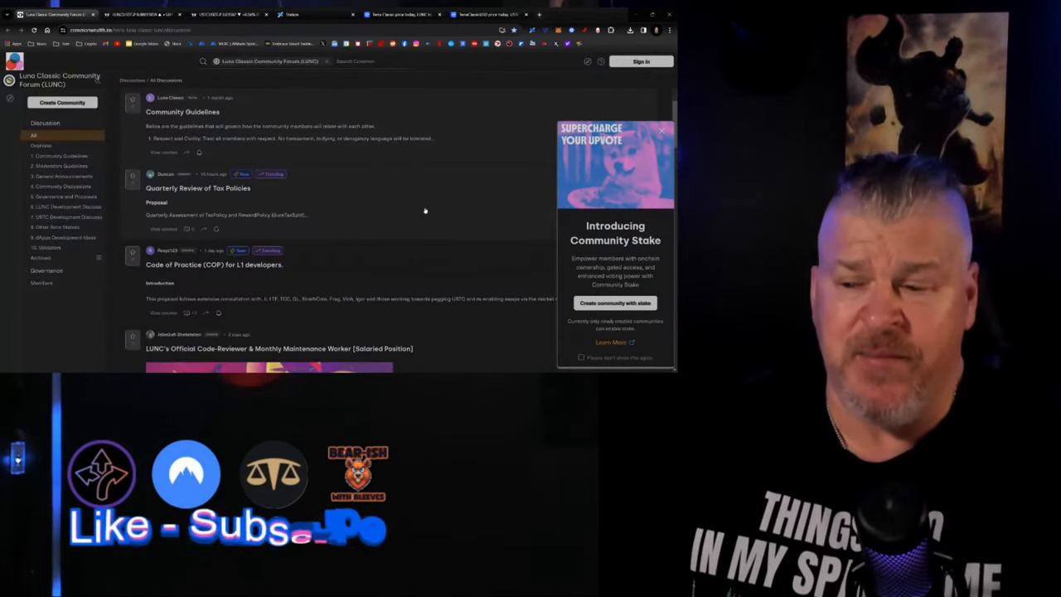
Step: Scroll down the Luna Classic Community Forum's Discussions list of proposals
{"action": "scroll", "scroll_direction": "down", "scroll_amount": 3}
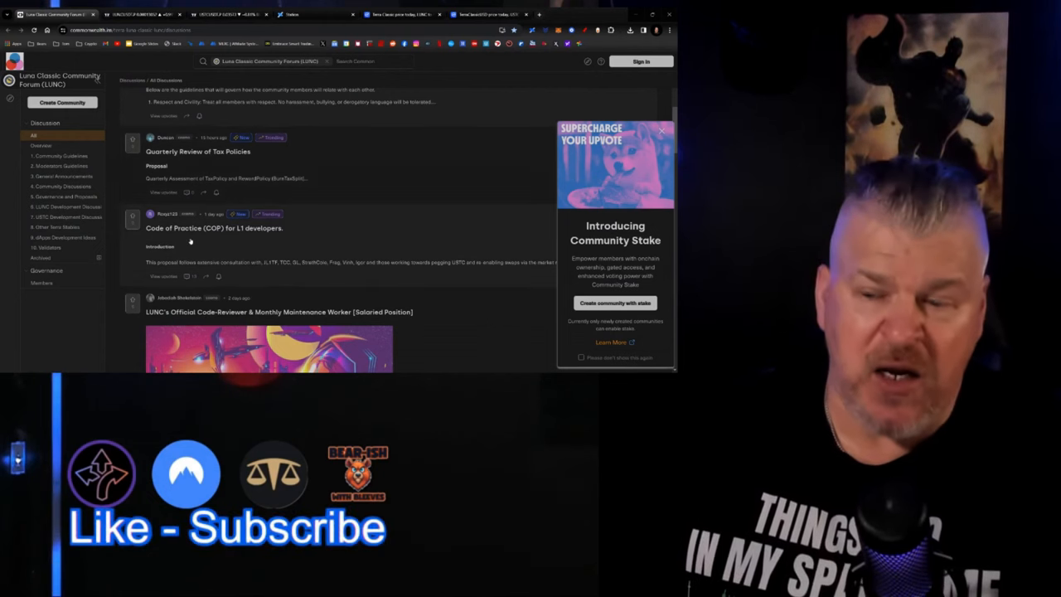
{"action": "scroll", "scroll_direction": "down", "scroll_amount": 3}
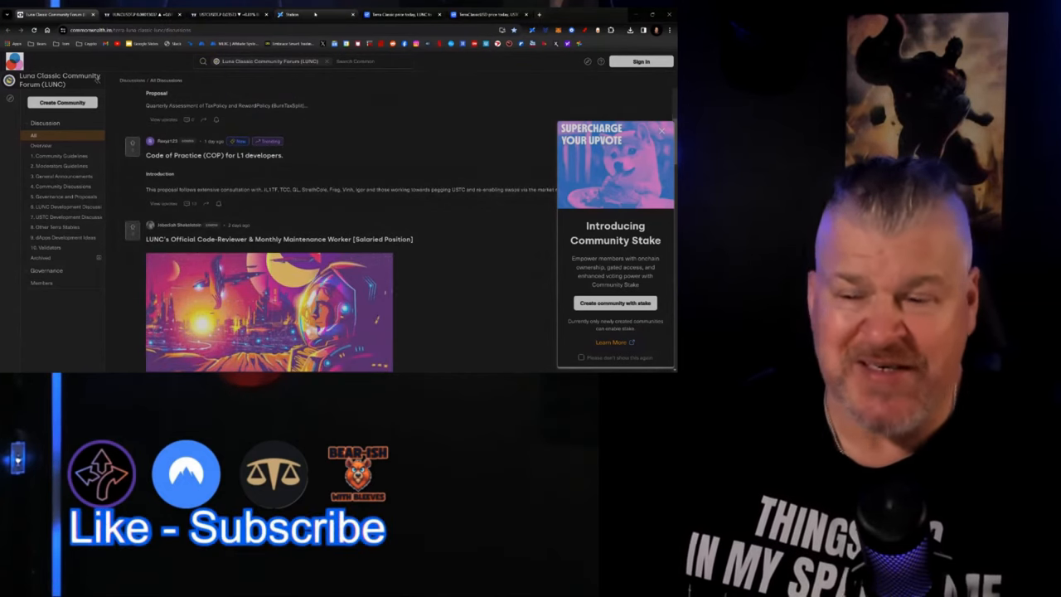
{"action": "scroll", "scroll_direction": "down", "scroll_amount": 3}
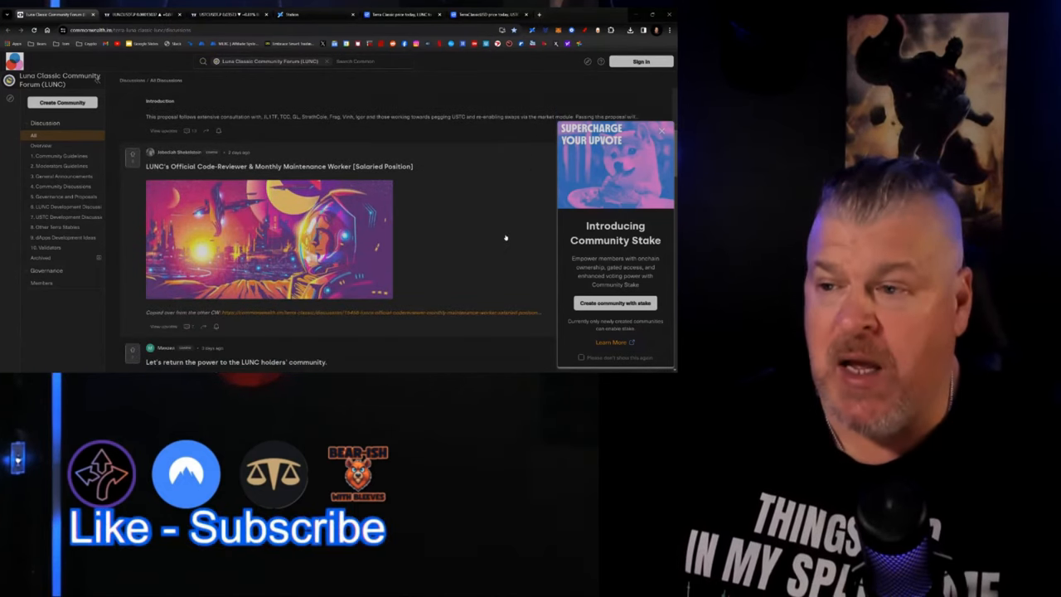
{"action": "scroll", "scroll_direction": "down", "scroll_amount": 3}
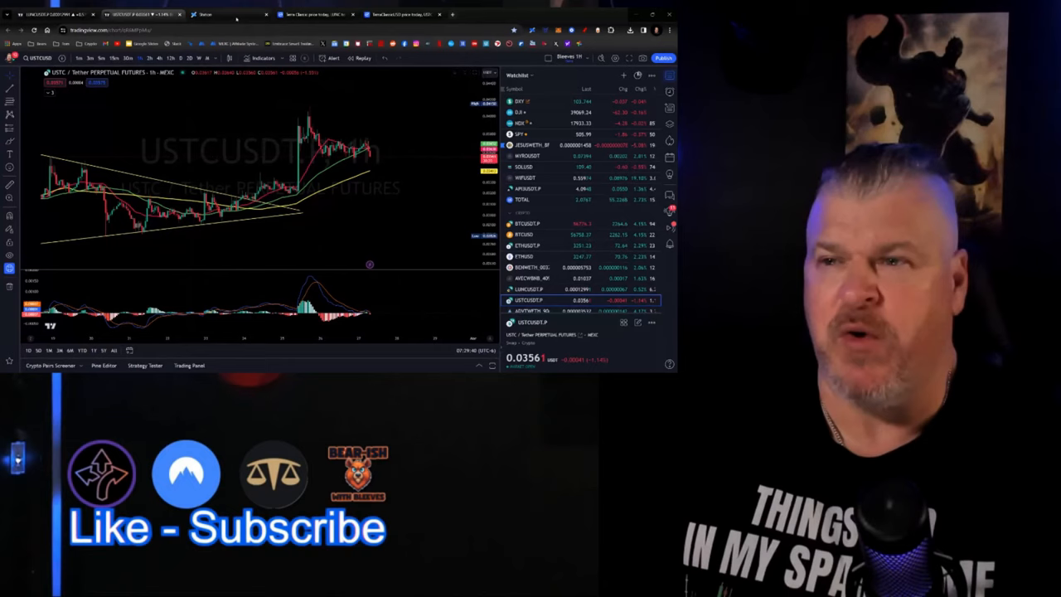
Step: Read through the Genuine Labs Terra Classic upgrade proposal in Terra Station
{"action": "left_click", "coordinate": [224, 13]}
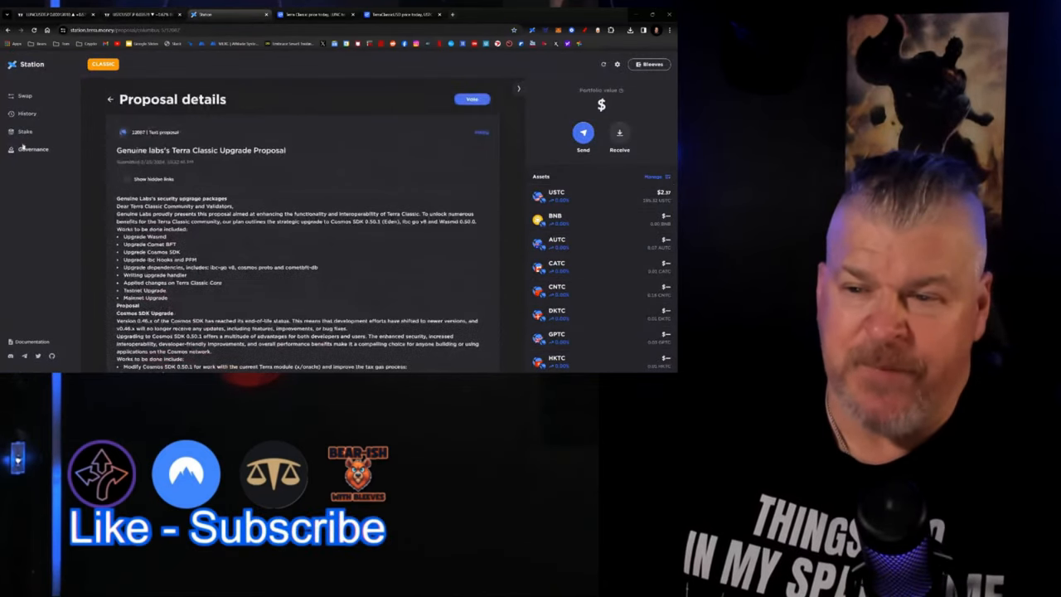
{"action": "scroll", "scroll_direction": "down", "scroll_amount": 3}
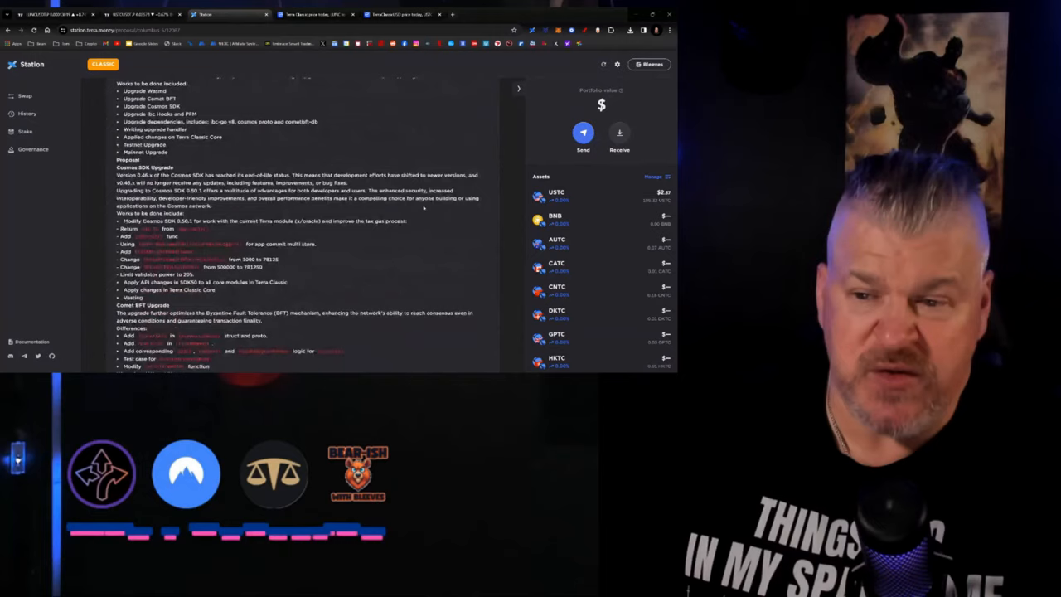
{"action": "scroll", "scroll_direction": "down", "scroll_amount": 3}
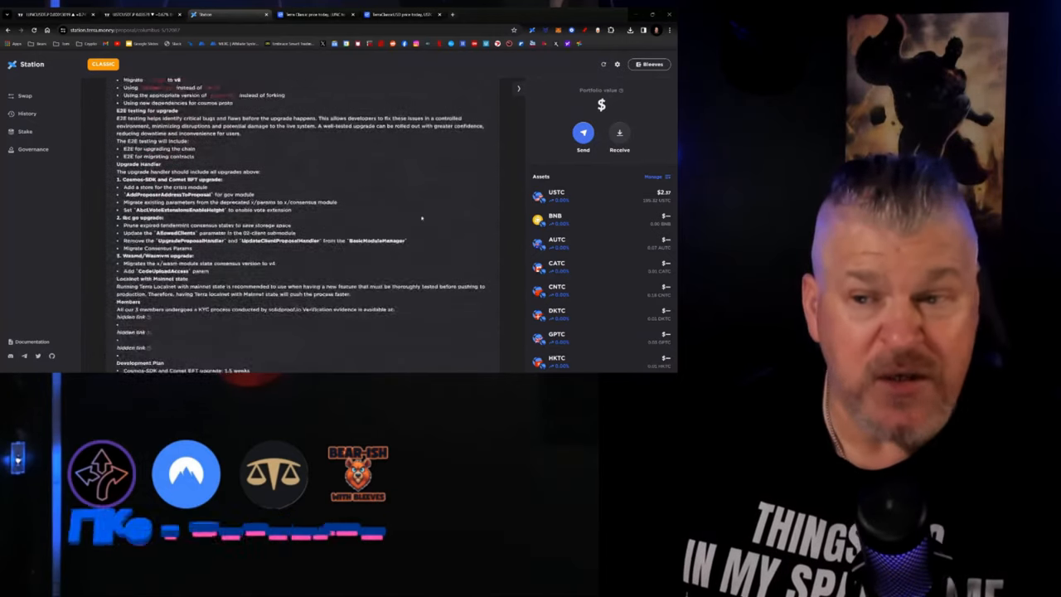
{"action": "scroll", "scroll_direction": "down", "scroll_amount": 3}
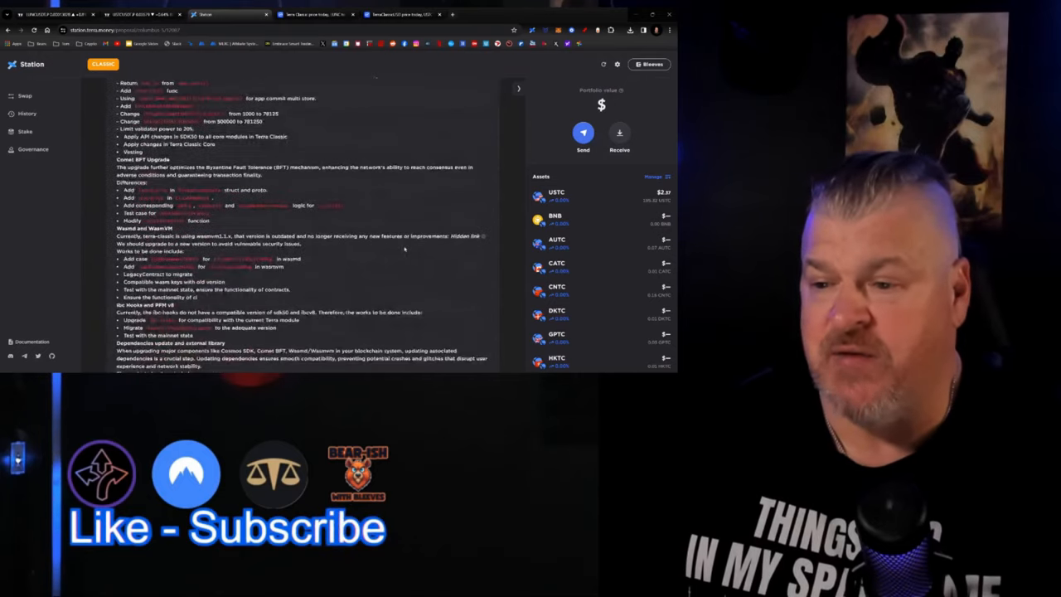
{"action": "scroll", "scroll_direction": "down", "scroll_amount": 3}
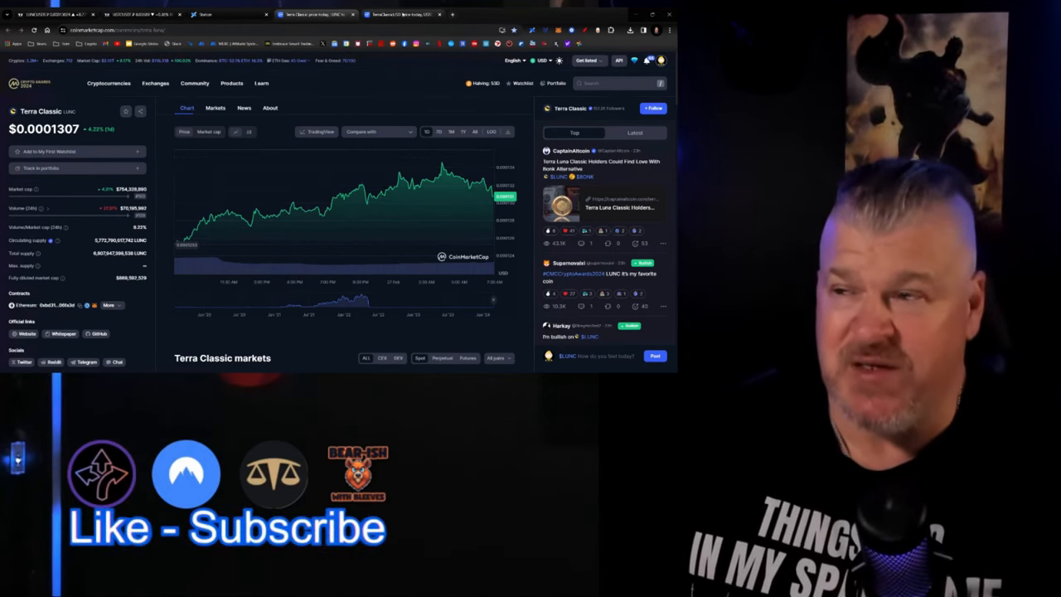
Step: Switch to the CoinMarketCap Terra Classic (LUNC) price page
{"action": "left_click", "coordinate": [404, 14]}
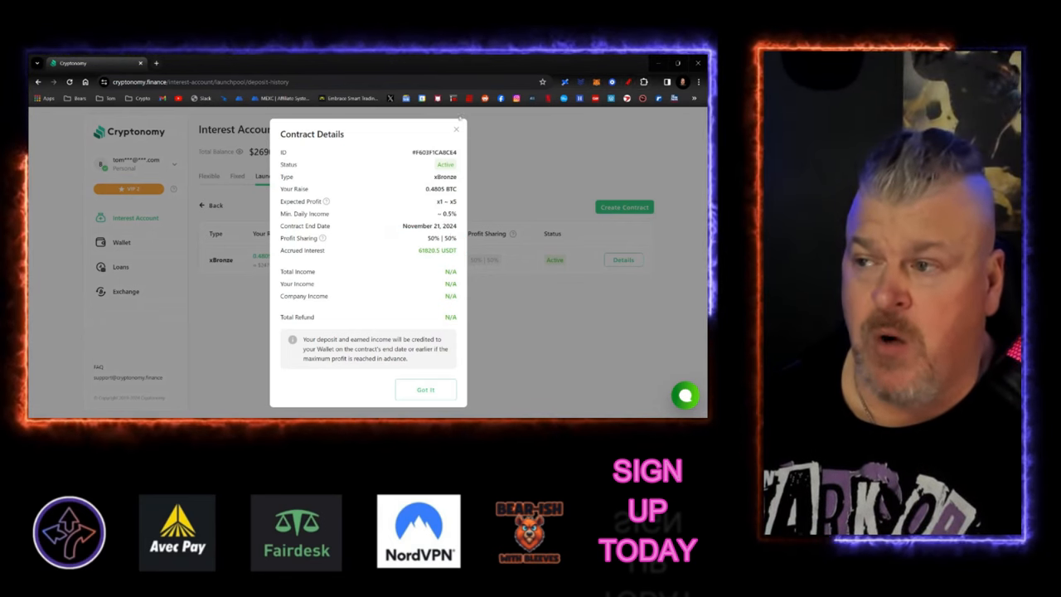
Step: Return from Contract Details to Launchpool and browse the Past Events token sale table
{"action": "left_click", "coordinate": [424, 389]}
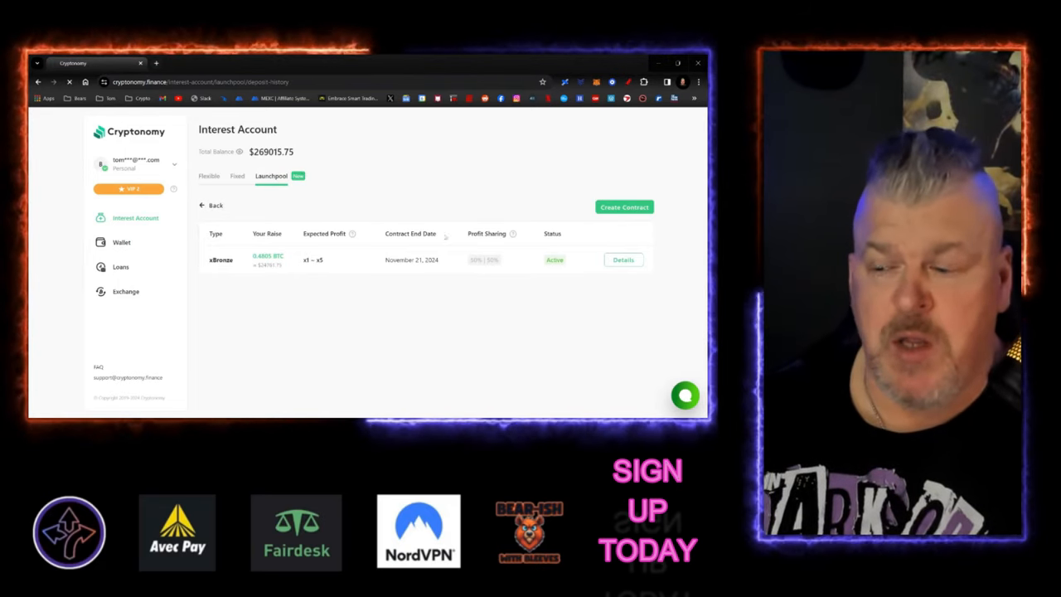
{"action": "left_click", "coordinate": [211, 206]}
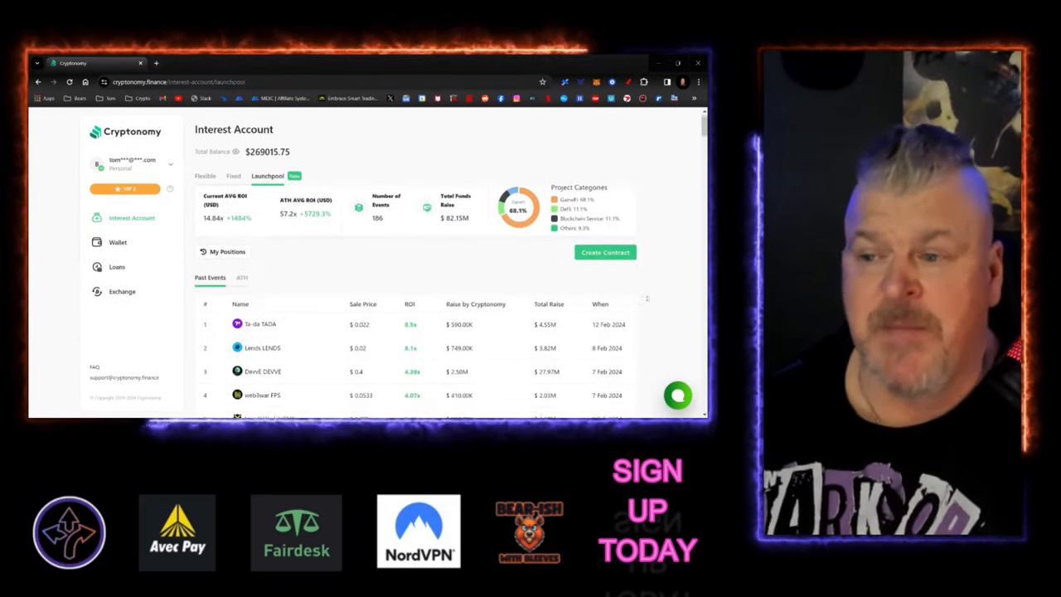
{"action": "scroll", "scroll_direction": "down", "scroll_amount": 3}
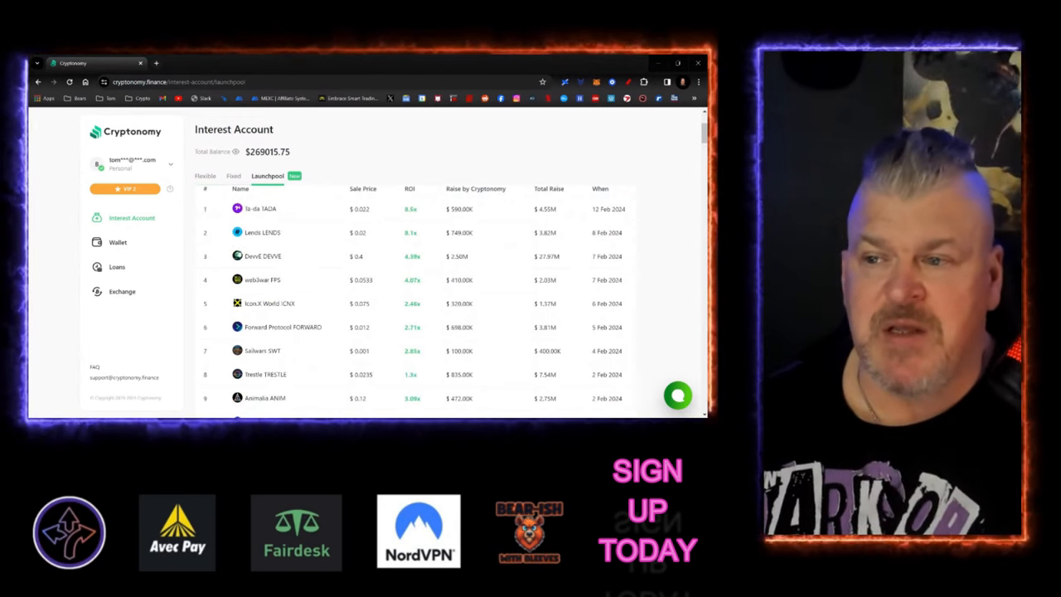
{"action": "scroll", "scroll_direction": "down", "scroll_amount": 3}
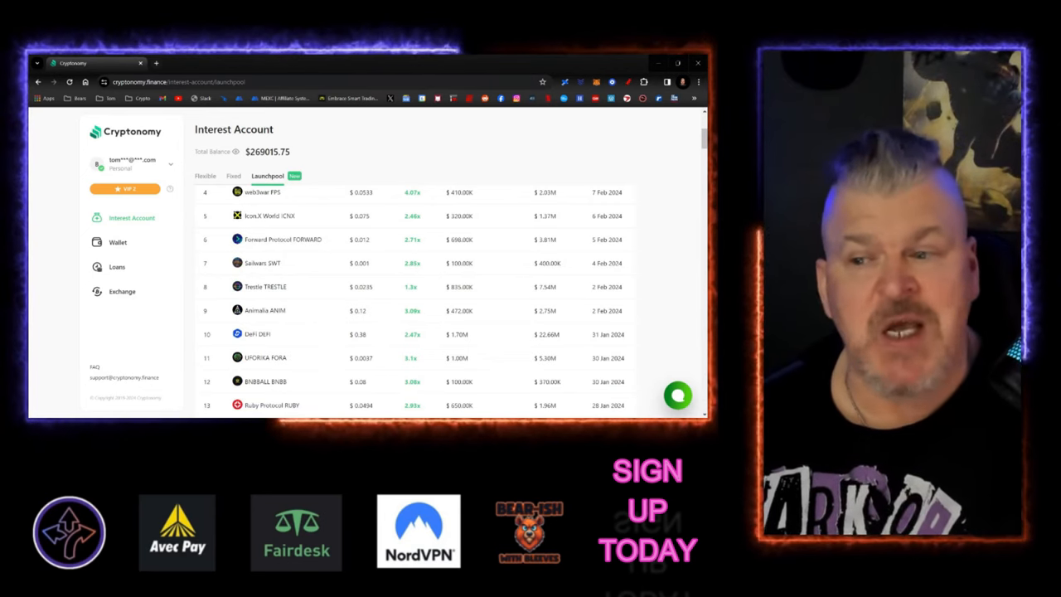
{"action": "scroll", "scroll_direction": "down", "scroll_amount": 3}
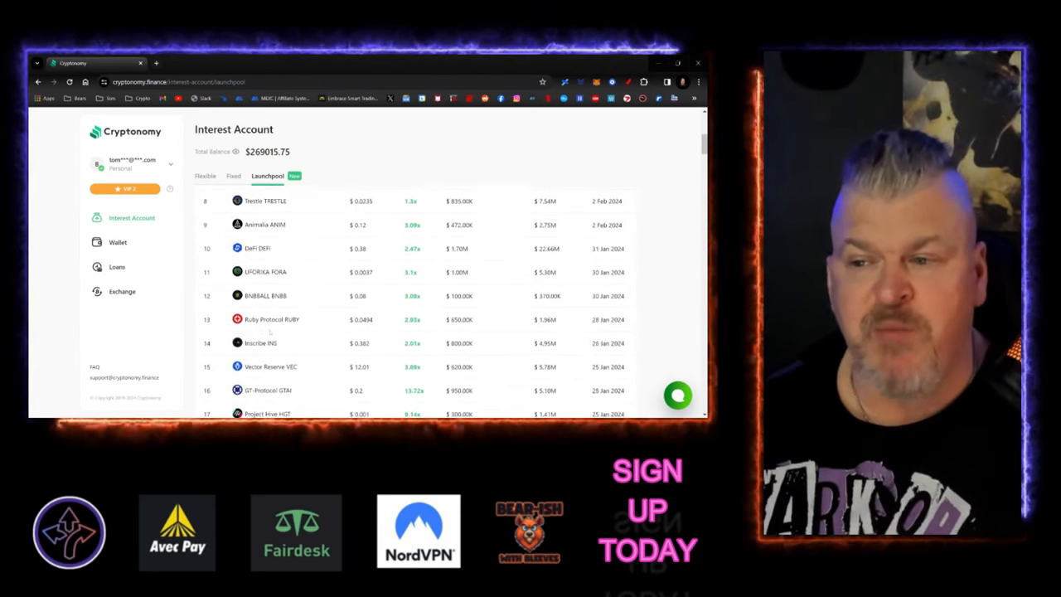